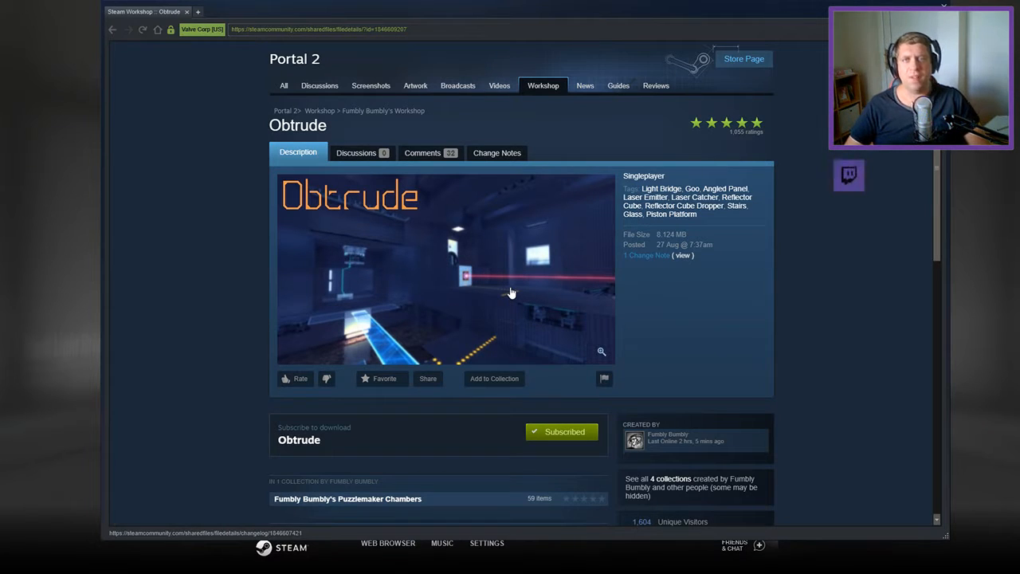
mouse_move(513, 339)
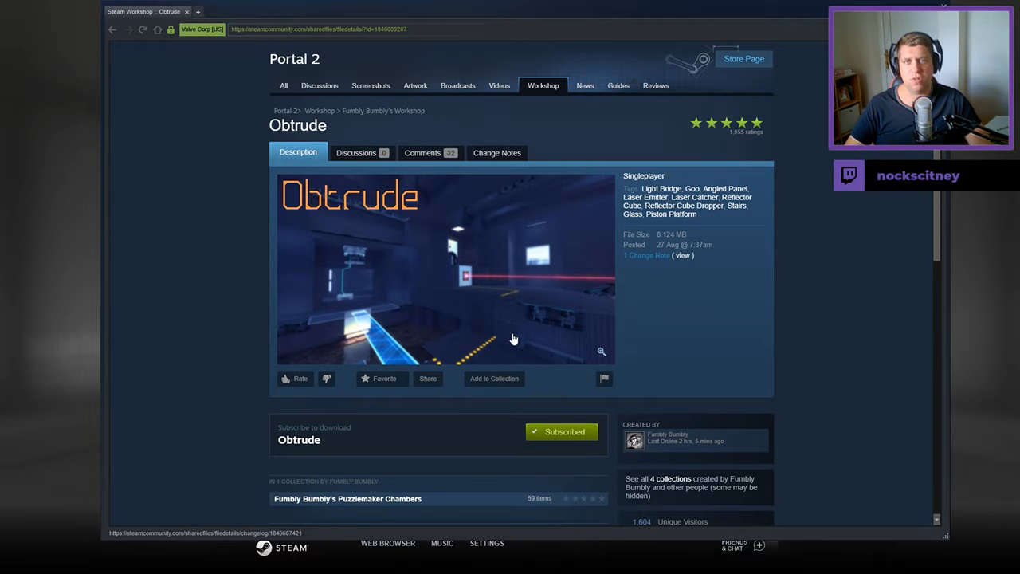
- Enter the Obtrude chamber and shoot a portal to redirect the red laser beam
scroll(down, 3)
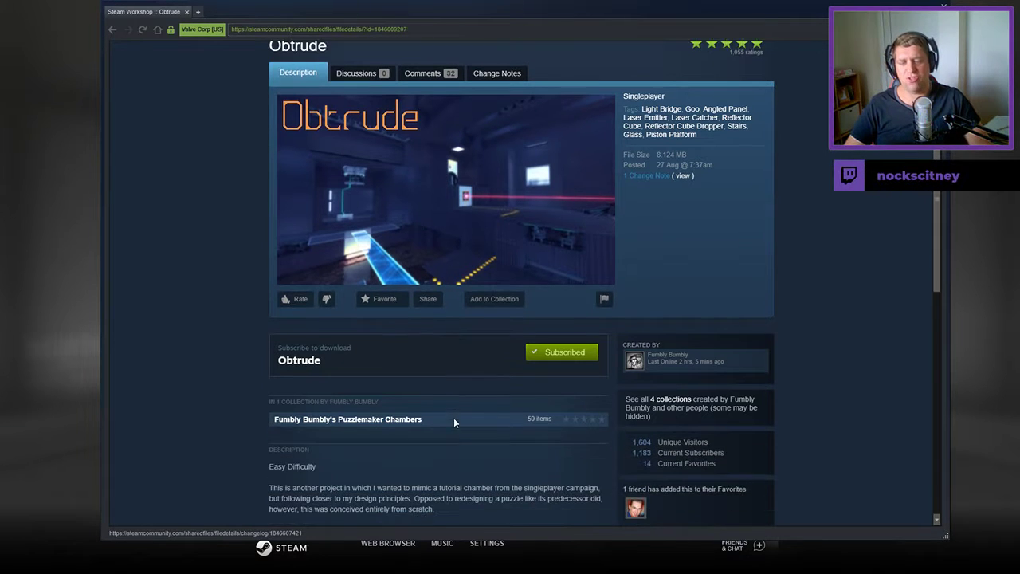
scroll(down, 3)
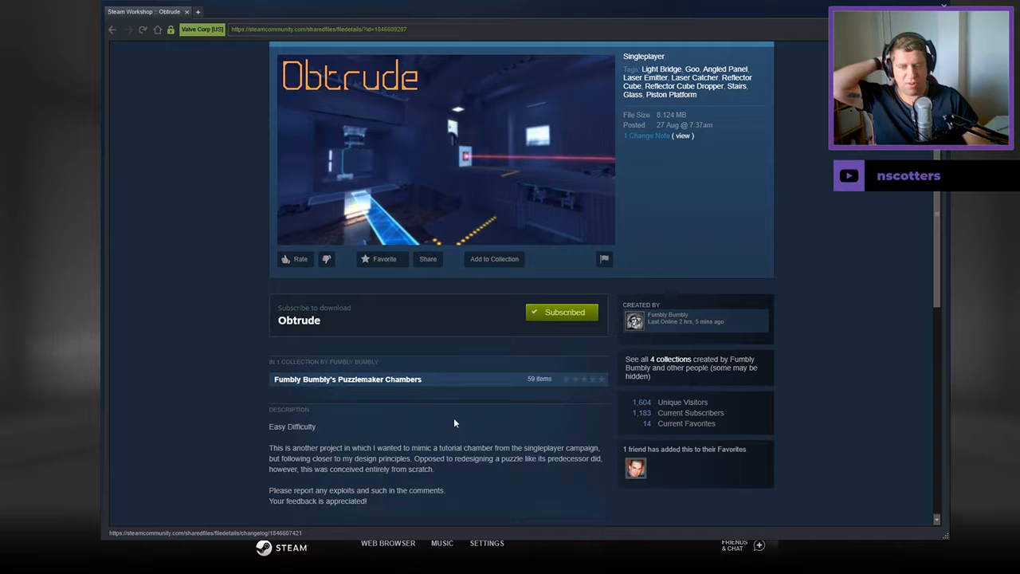
mouse_move(469, 435)
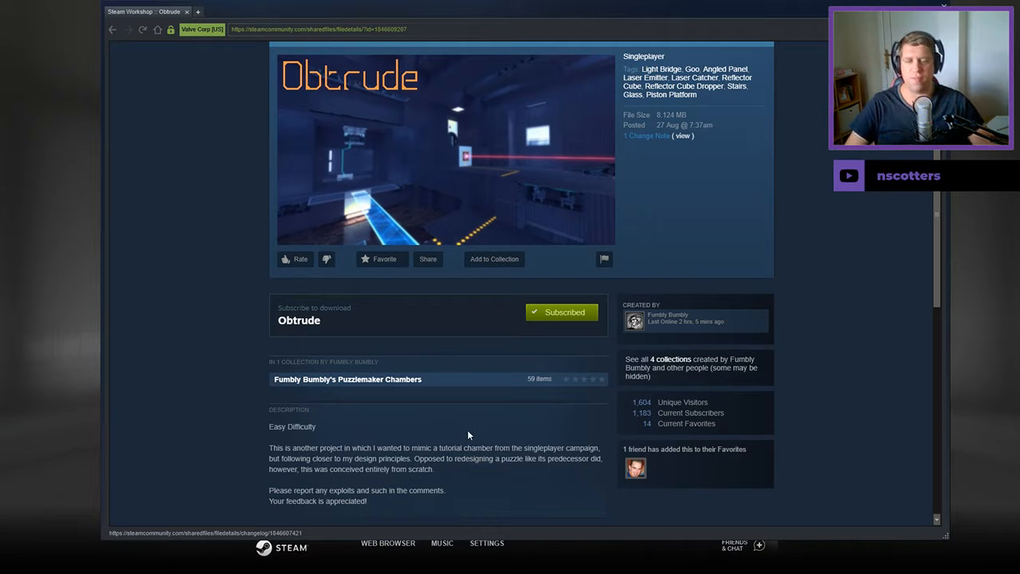
mouse_move(349, 480)
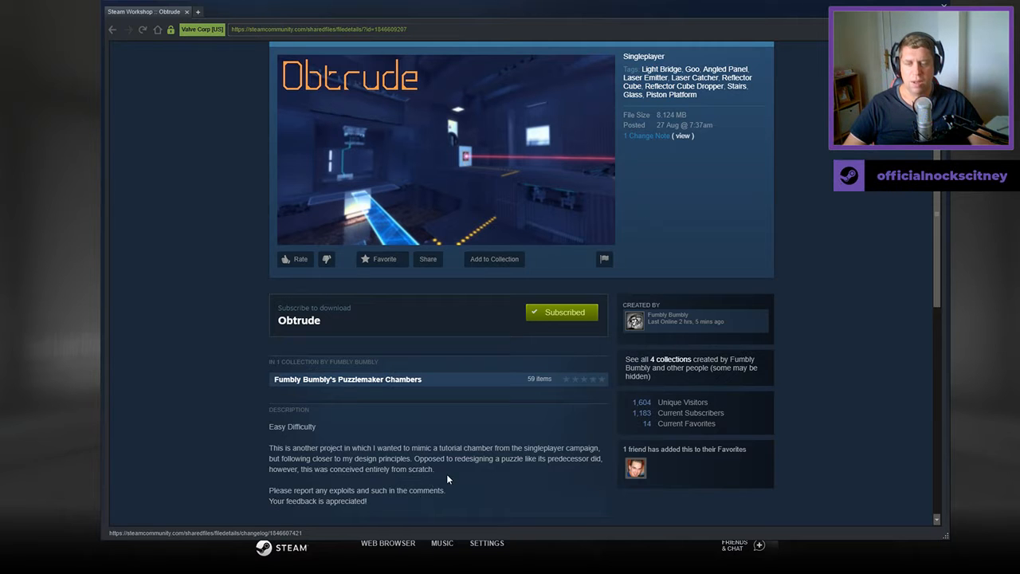
mouse_move(484, 481)
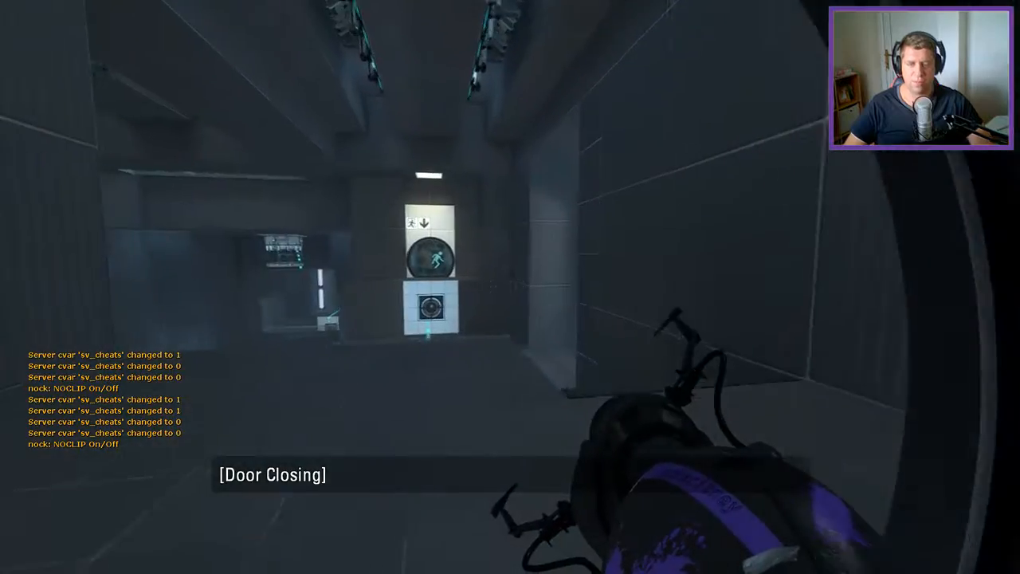
mouse_move(511, 287)
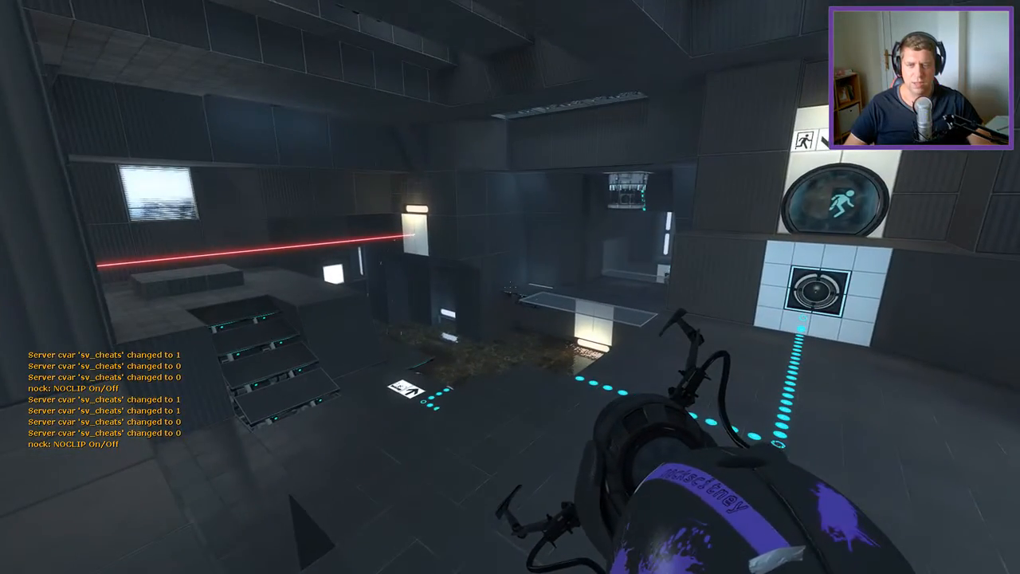
mouse_move(511, 287)
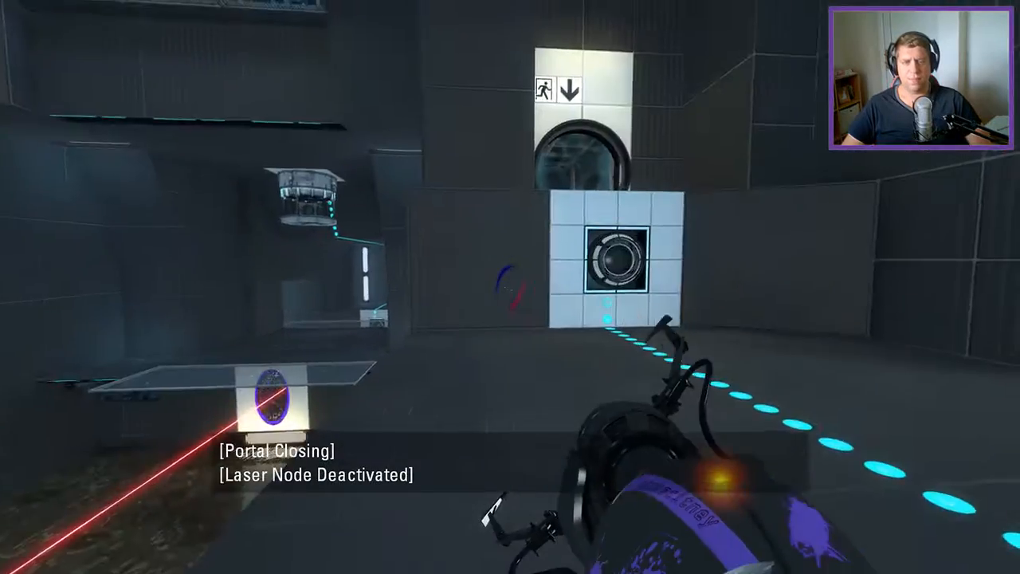
click(510, 287)
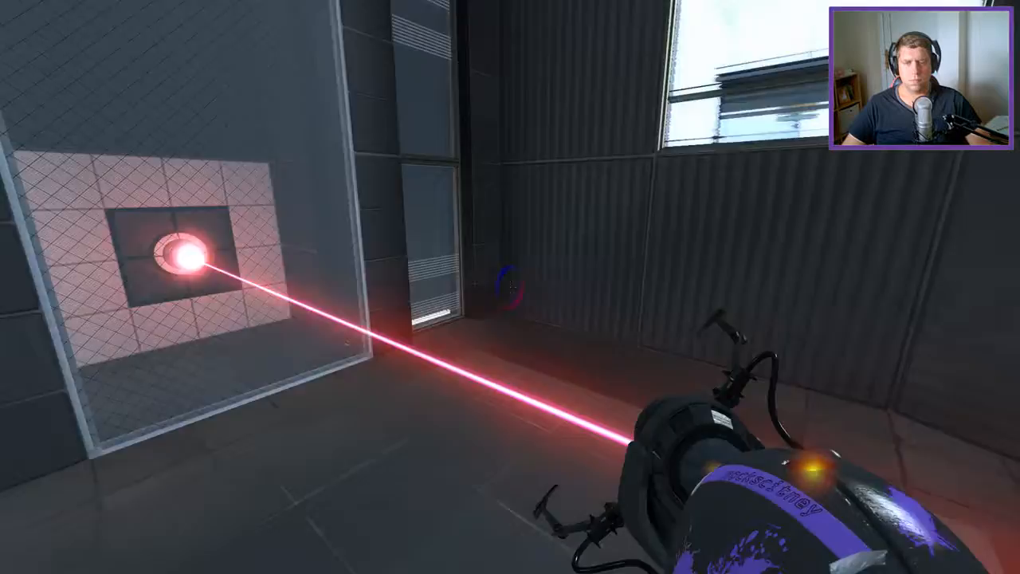
mouse_move(510, 287)
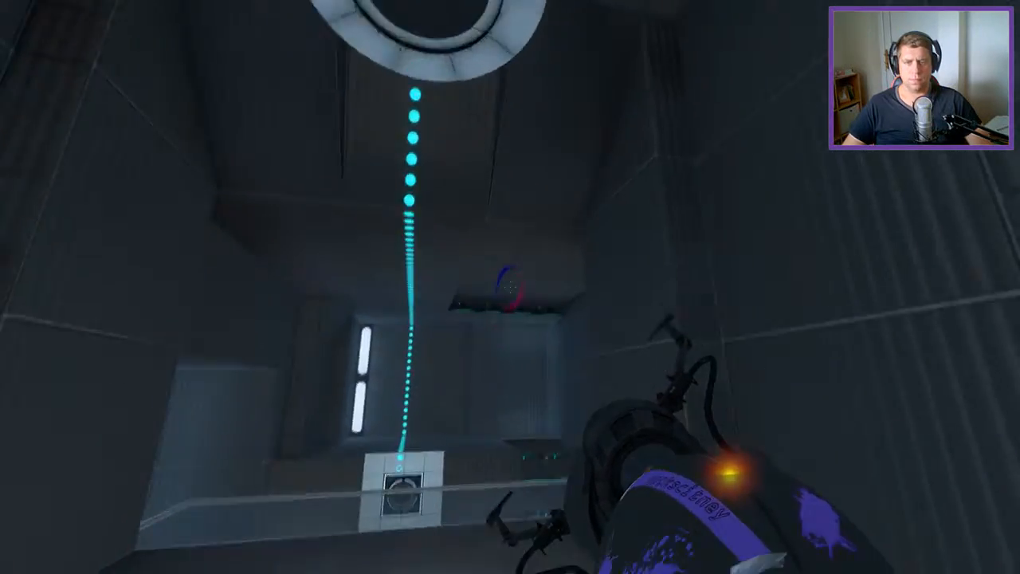
mouse_move(510, 287)
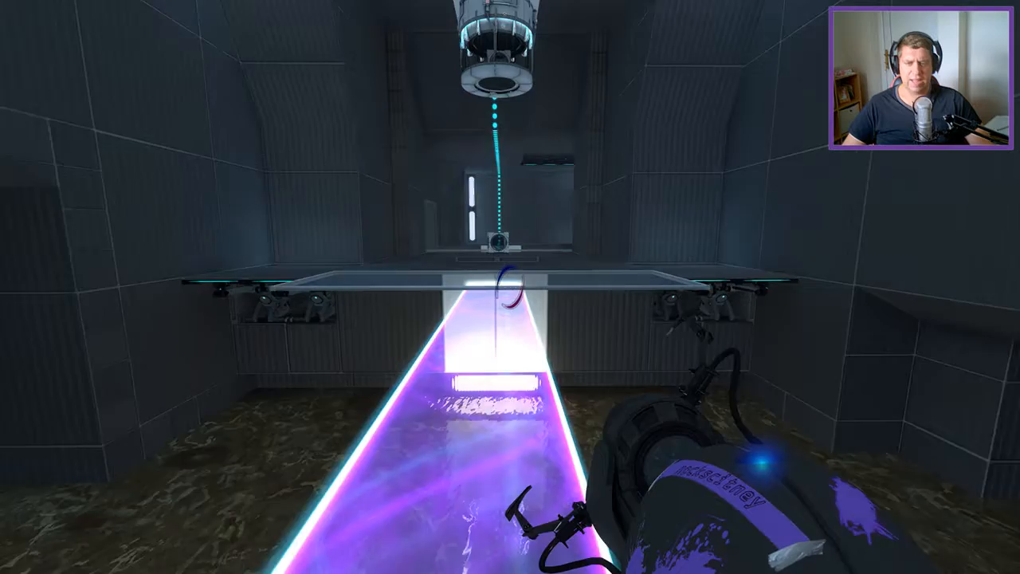
mouse_move(510, 287)
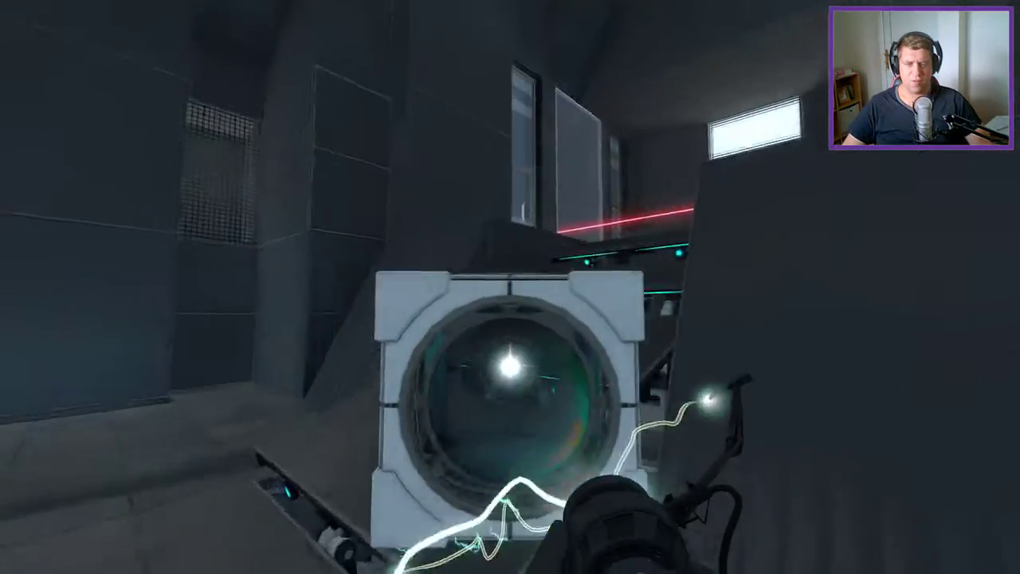
mouse_move(511, 287)
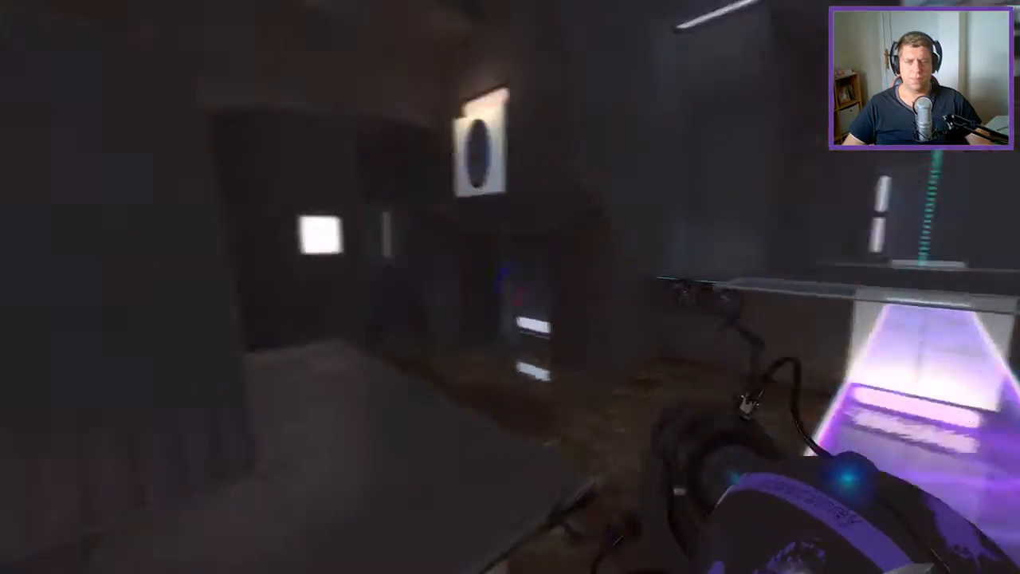
mouse_move(510, 287)
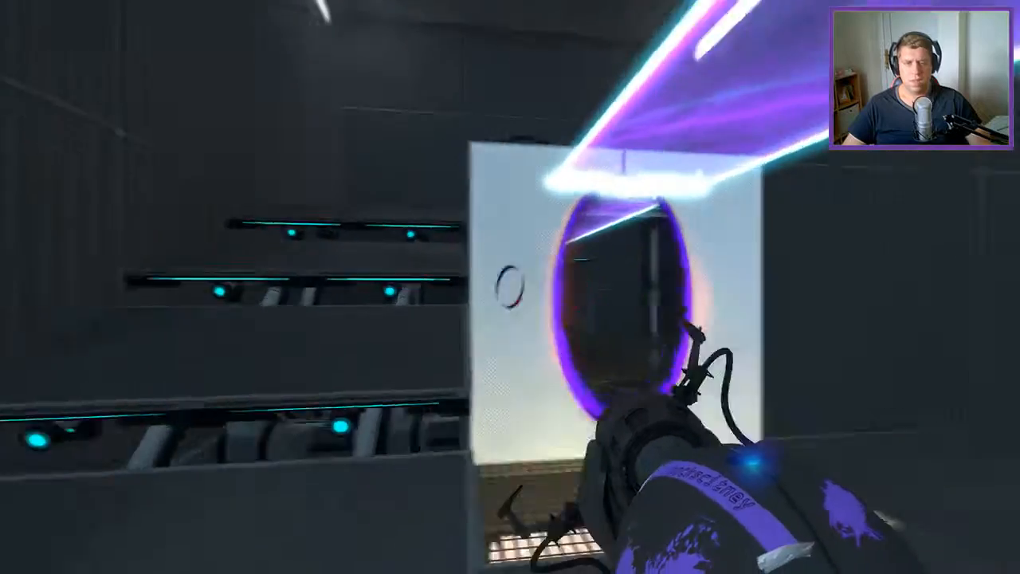
mouse_move(510, 287)
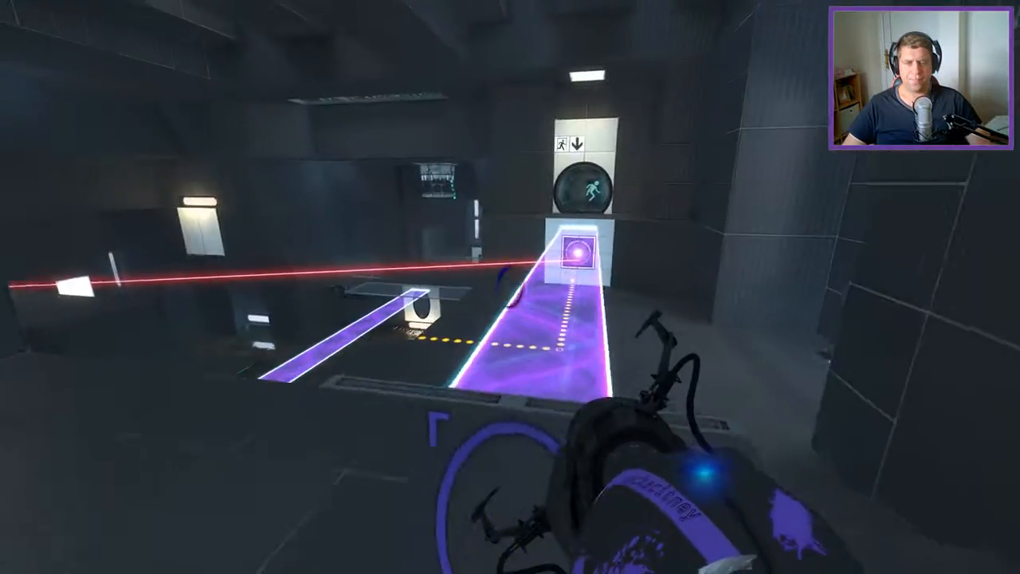
mouse_move(510, 287)
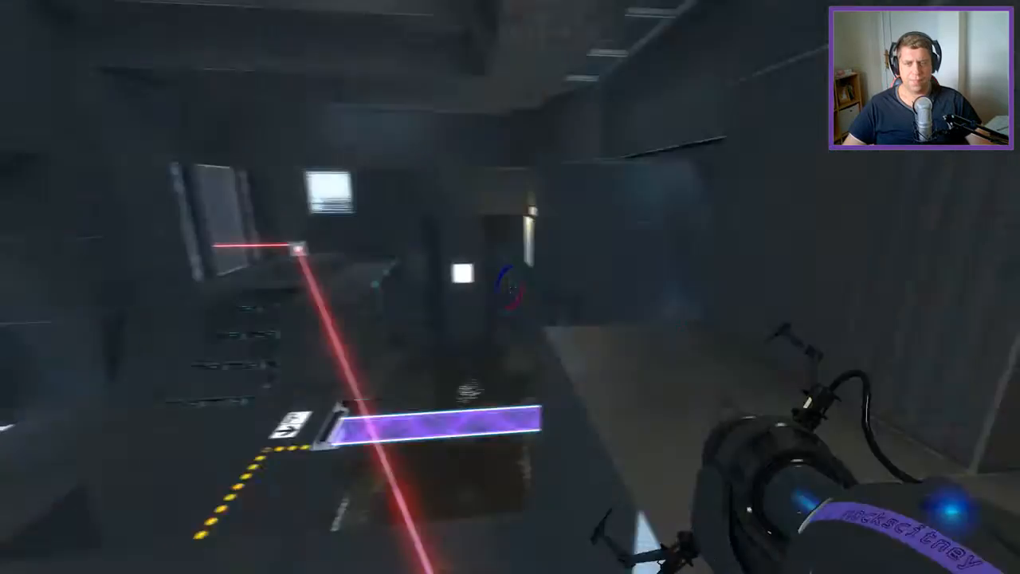
mouse_move(510, 287)
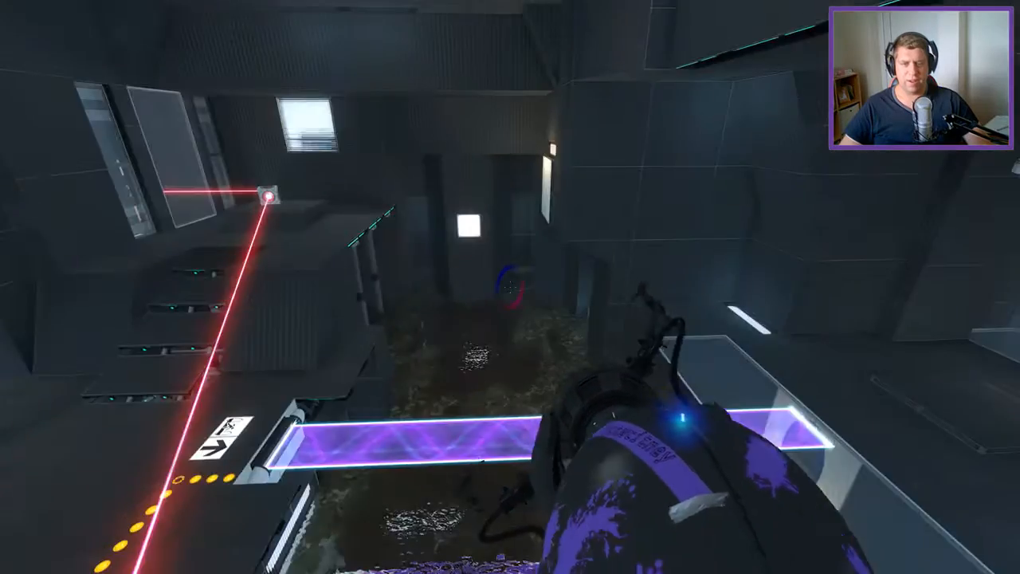
mouse_move(510, 287)
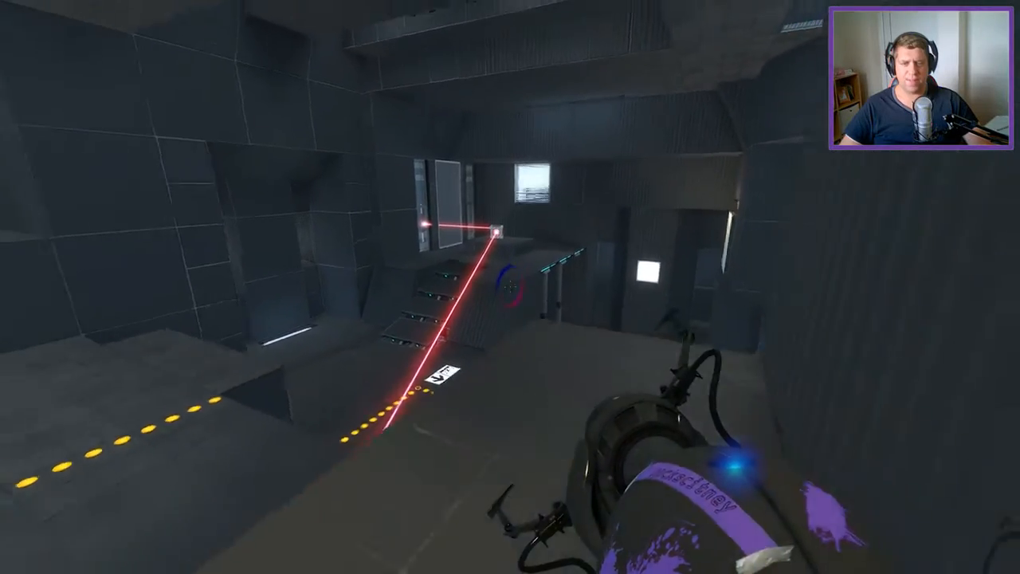
mouse_move(510, 287)
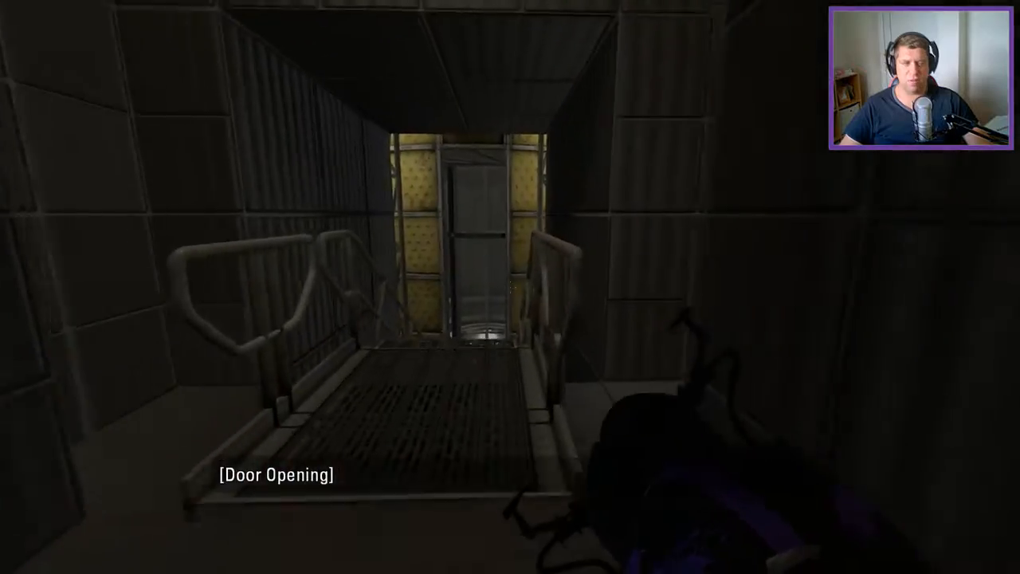
- Walk forward across the light bridge to the exit elevator
key(w)
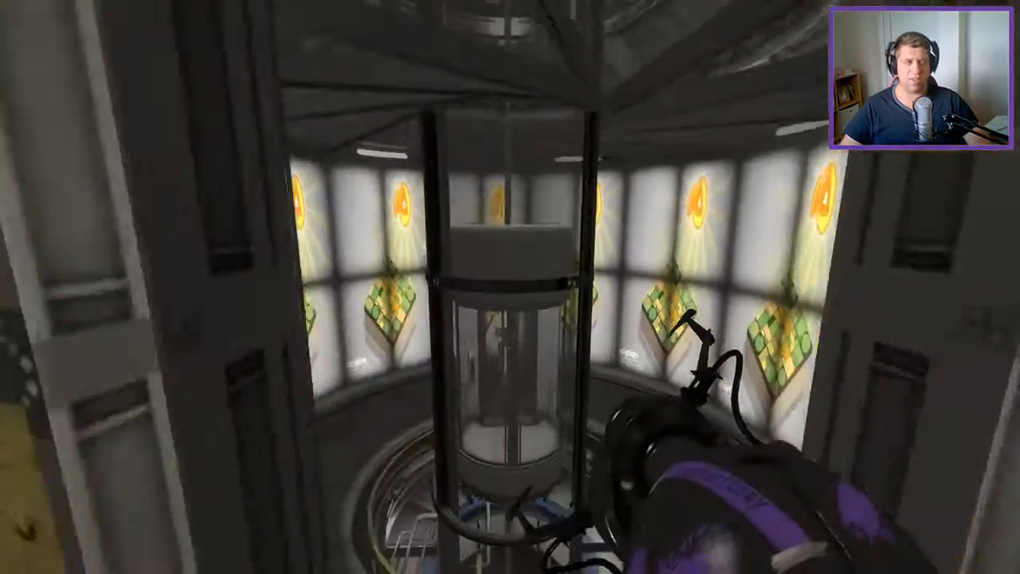